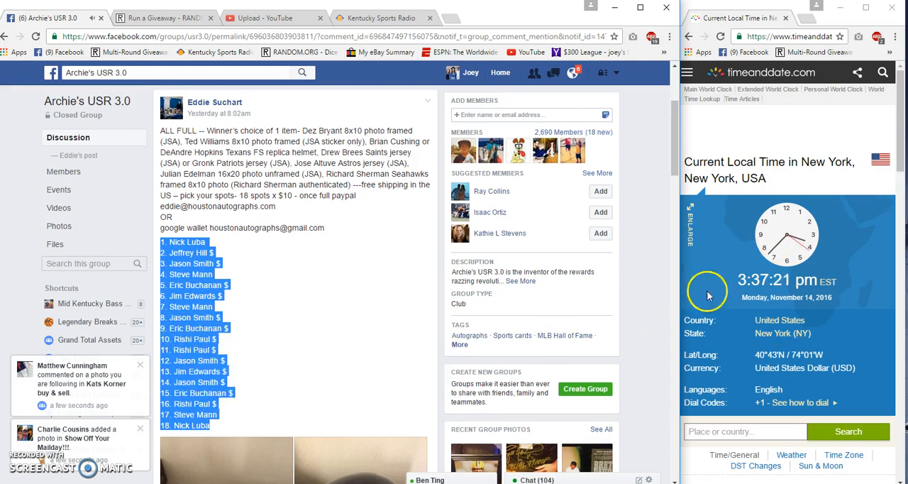
# - Comment 'Live' on the Facebook giveaway post, then switch to the RANDOM.ORG 'Run a Giveaway' tab
pyautogui.scroll(-3)
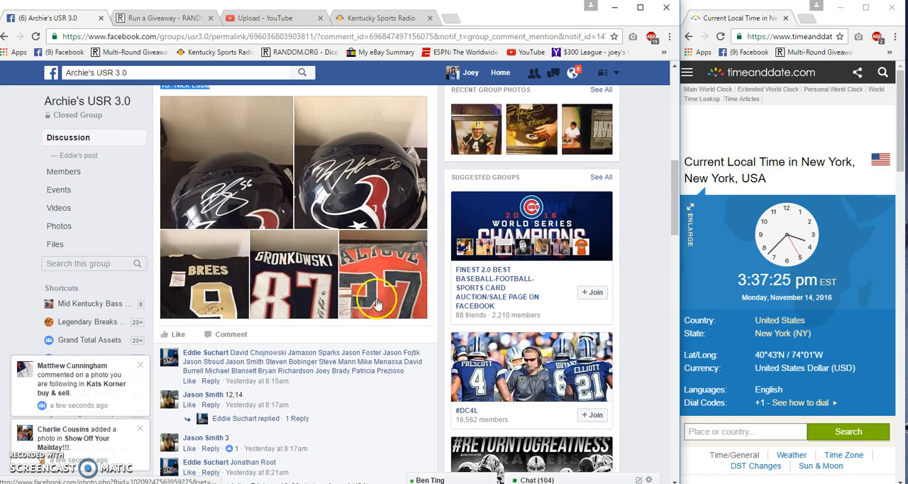
pyautogui.moveTo(269, 295)
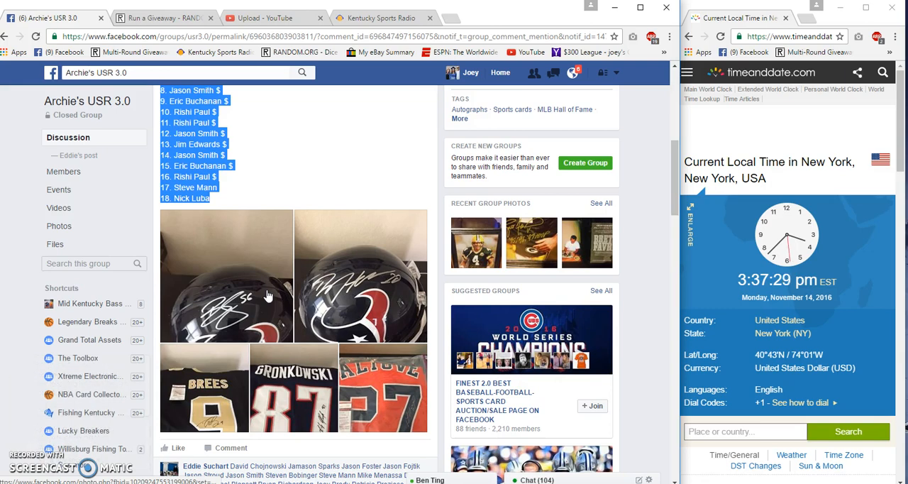
pyautogui.scroll(-3)
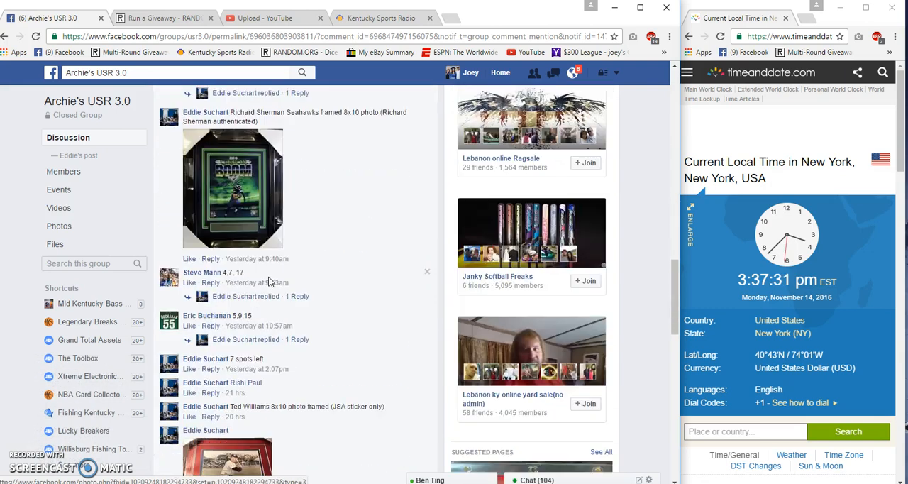
pyautogui.scroll(-3)
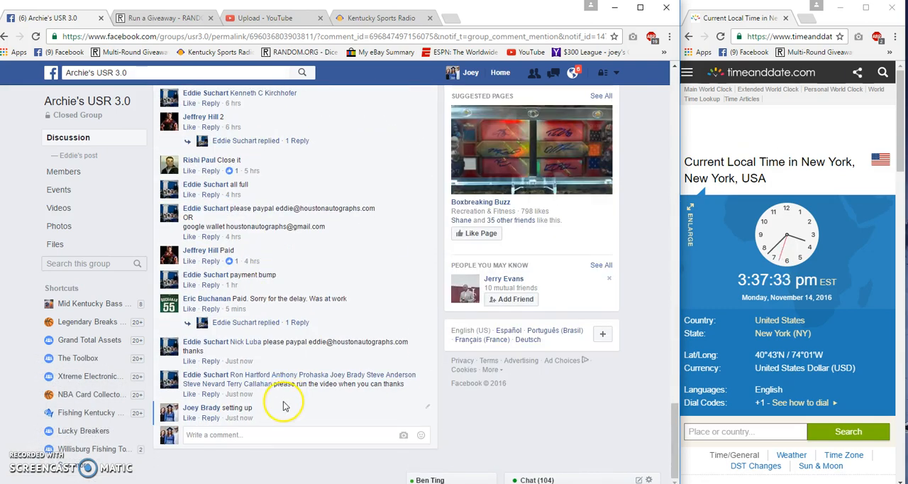
pyautogui.write('Lie')
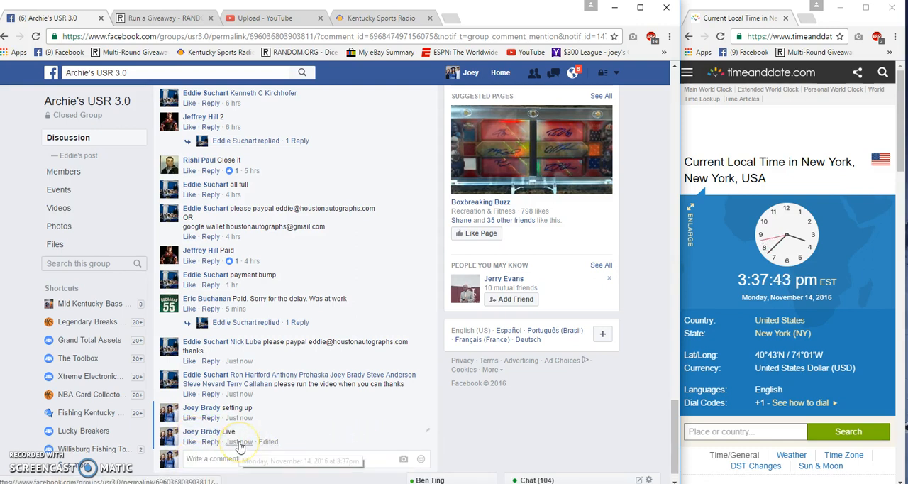
pyautogui.click(163, 18)
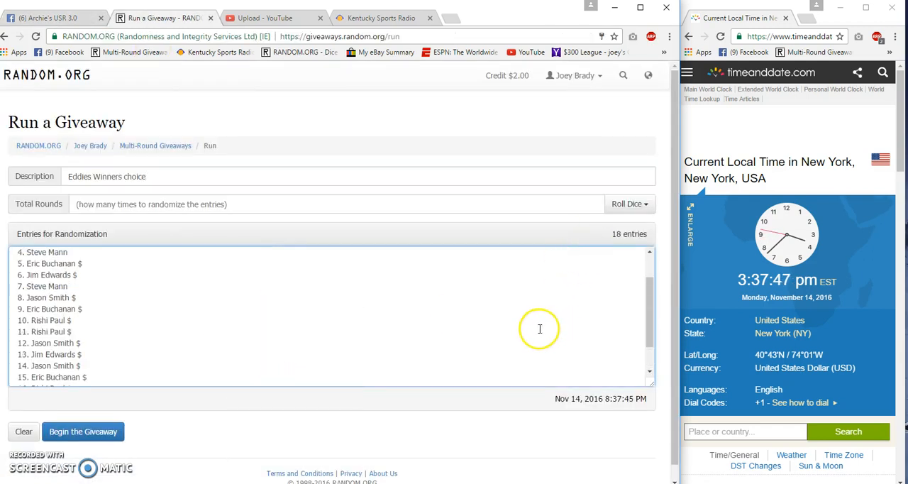
# - Roll dice for an 8-round giveaway, accept it, and begin randomizing round one
pyautogui.click(627, 204)
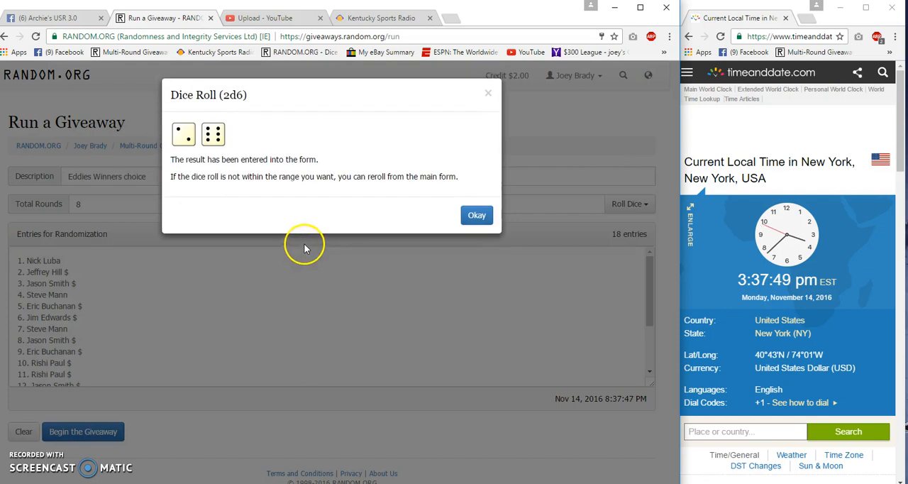
pyautogui.click(477, 215)
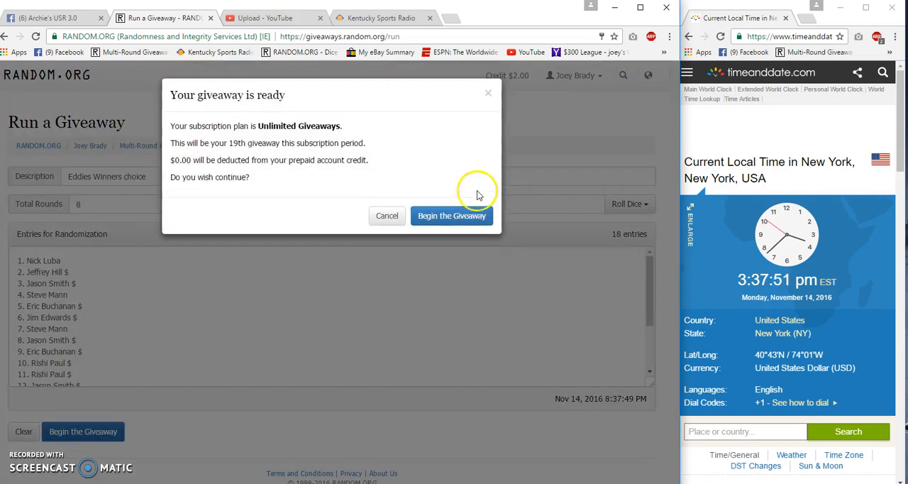
pyautogui.click(452, 215)
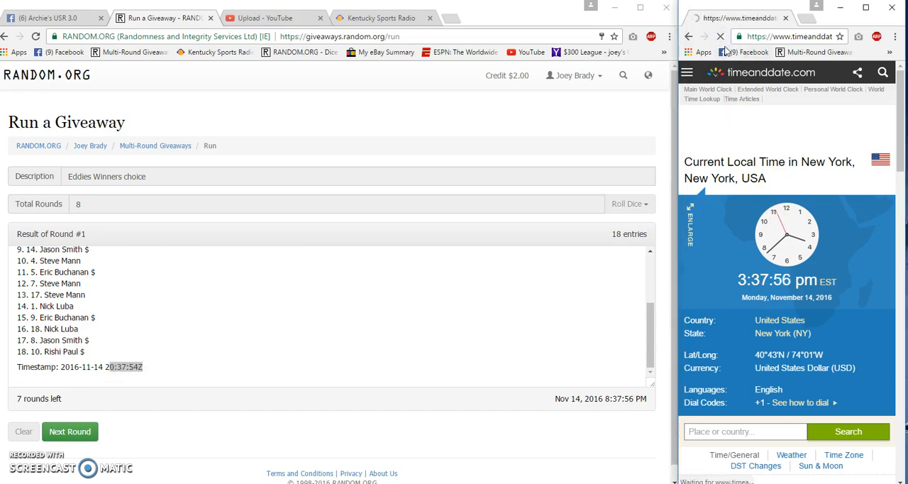
# - Advance the giveaway through round 7, then return to the 'Archie's USR 3.0' Facebook tab
pyautogui.click(70, 431)
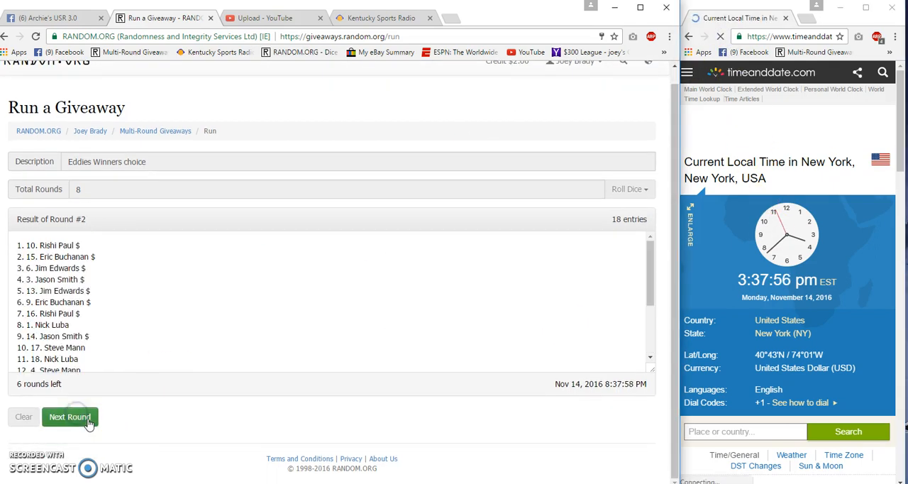
pyautogui.click(70, 417)
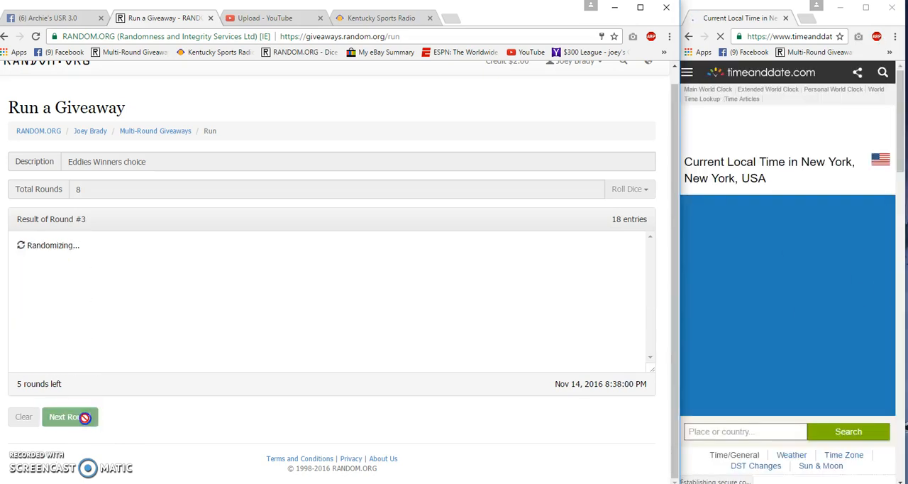
pyautogui.click(69, 417)
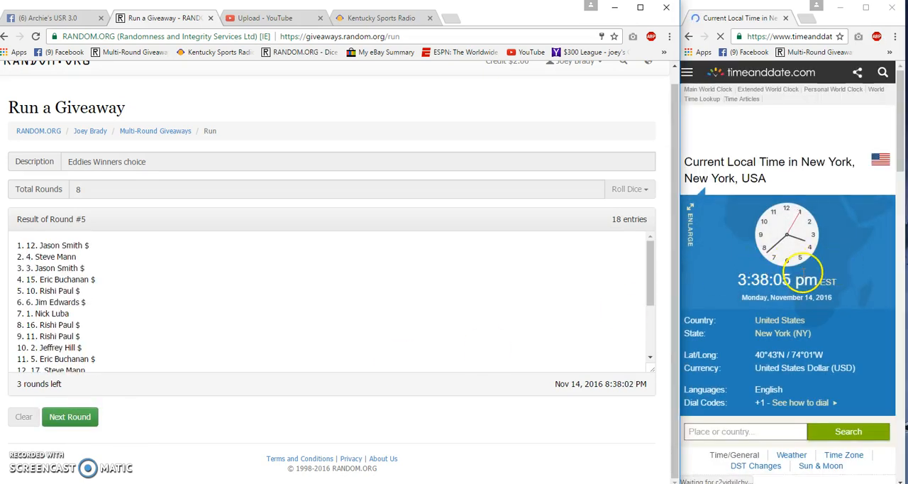
pyautogui.click(69, 417)
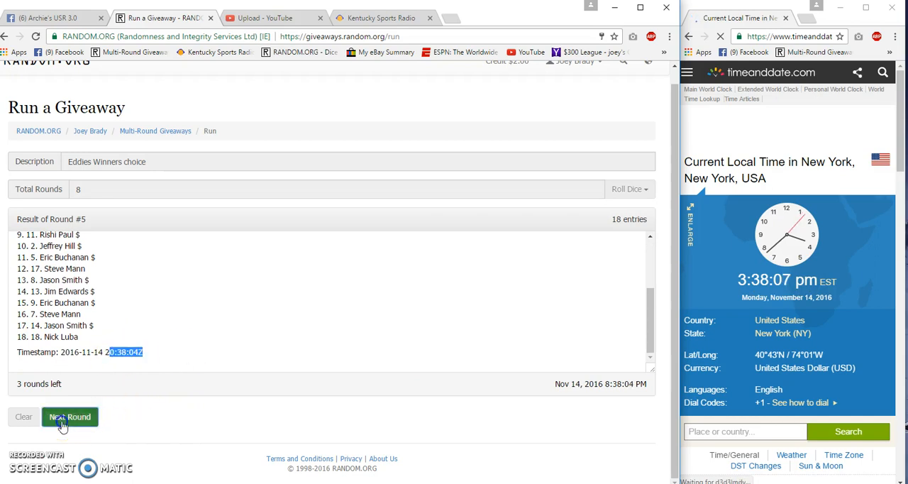
pyautogui.click(70, 417)
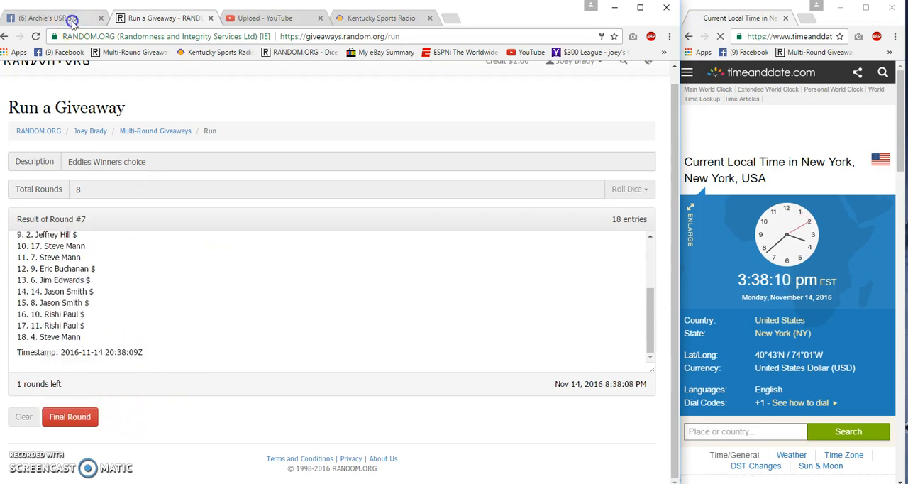
pyautogui.click(50, 18)
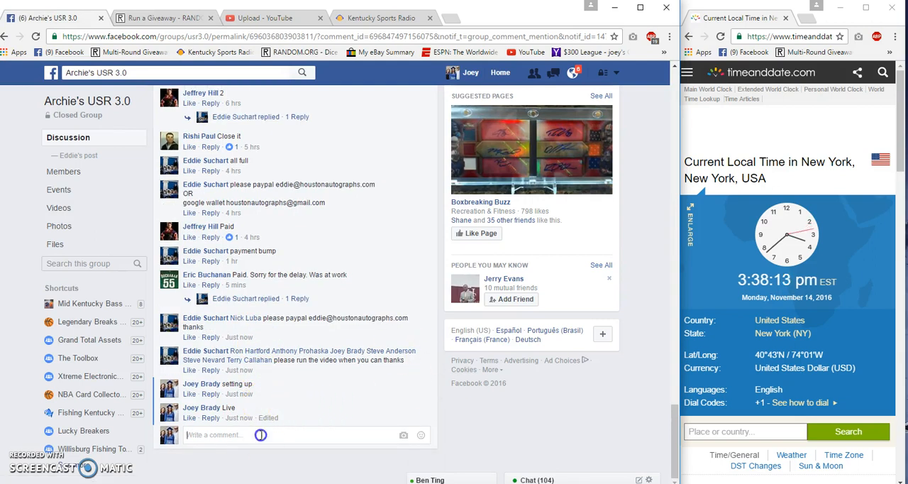
# - Post 'Good Luck final roll' on the Facebook thread and switch back to RANDOM.ORG
pyautogui.write('Good Luck')
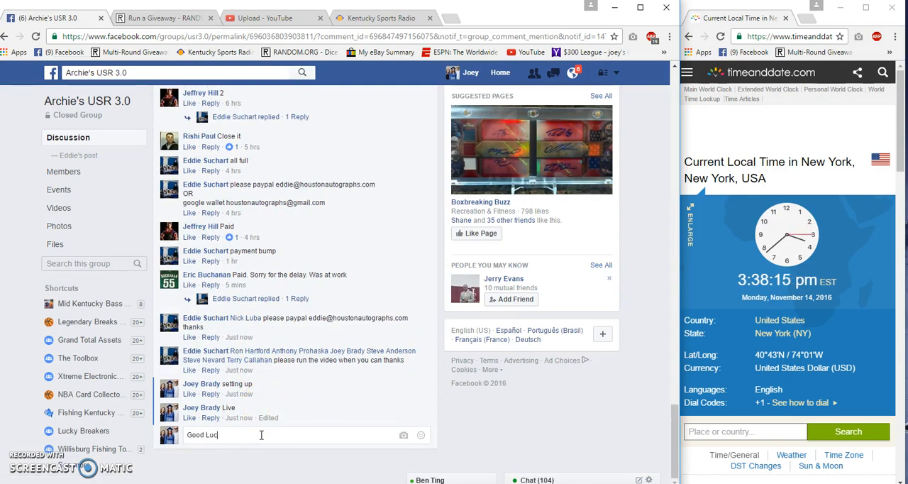
pyautogui.write('k final roll')
pyautogui.press('enter')
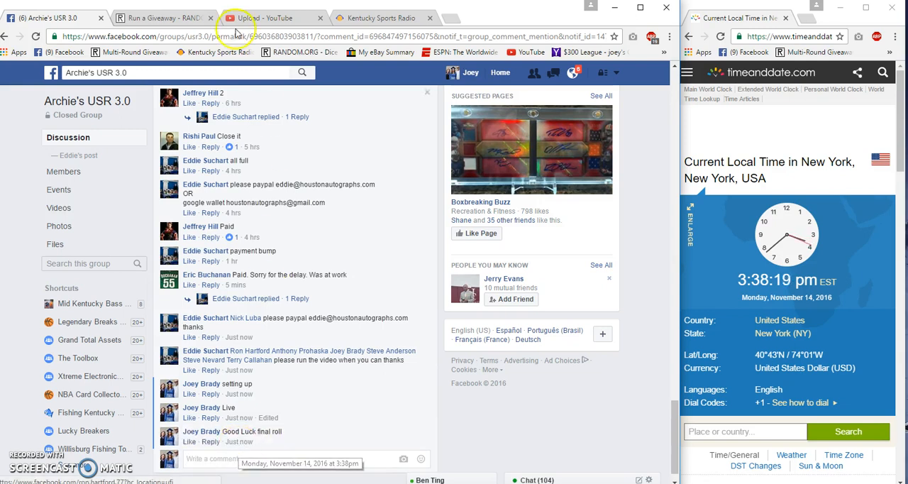
pyautogui.click(163, 17)
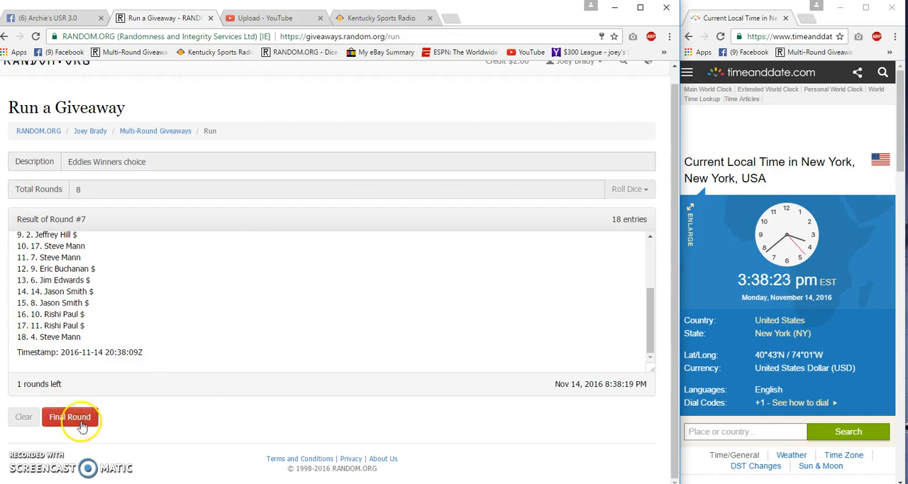
# - Run the eighth and final round, then open the 'majluo' verification page
pyautogui.click(70, 417)
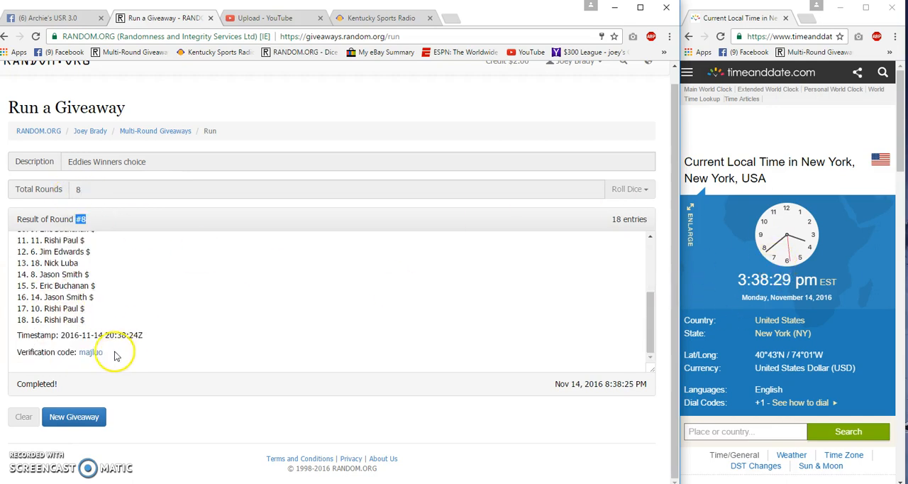
pyautogui.click(90, 352)
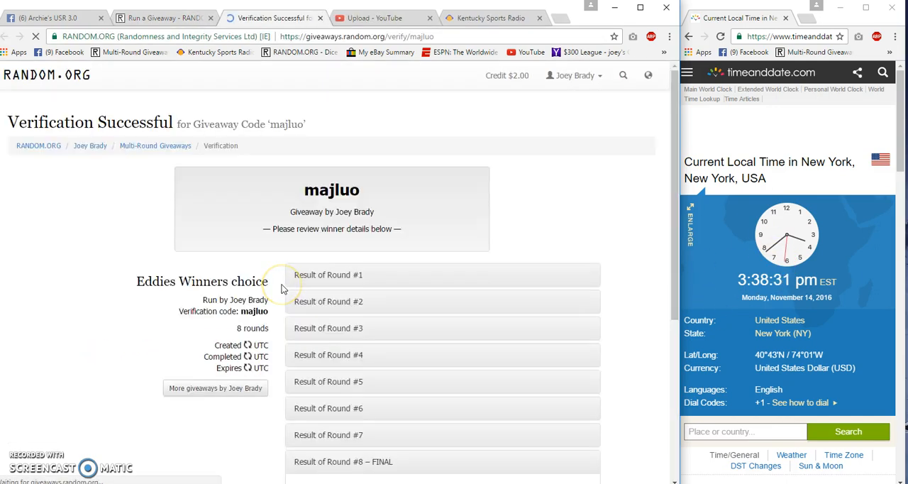